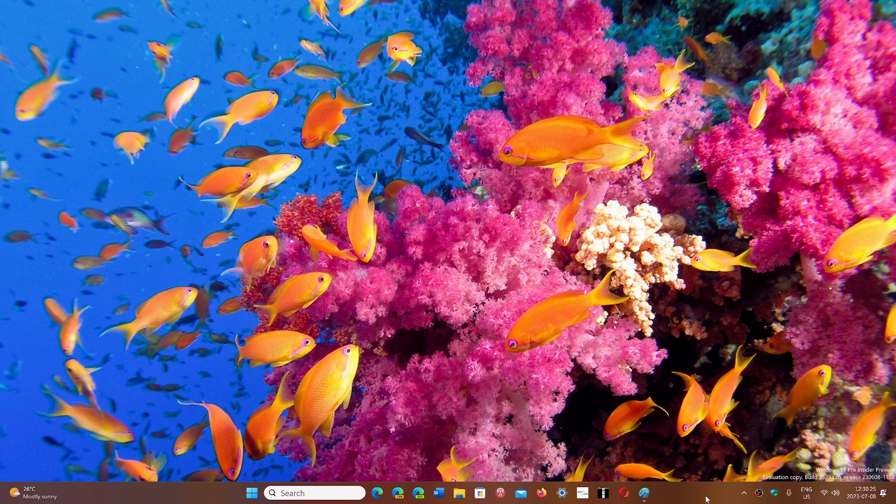
mouse_move(477, 294)
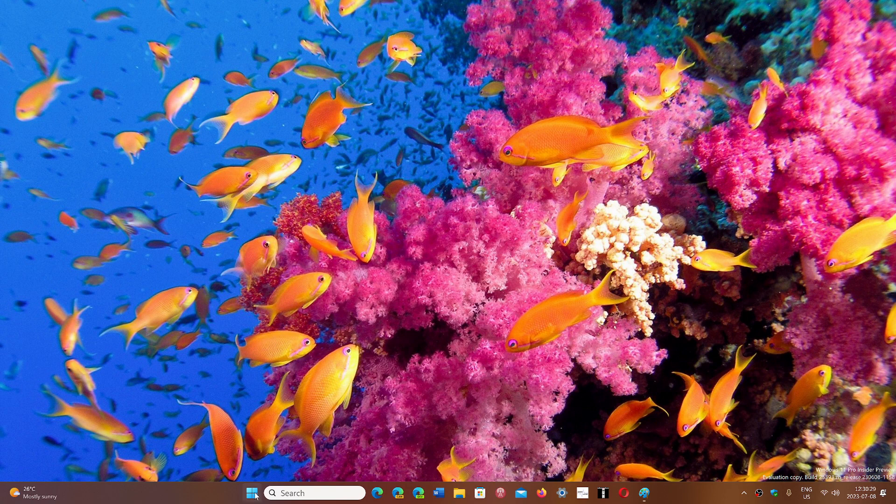
mouse_move(512, 342)
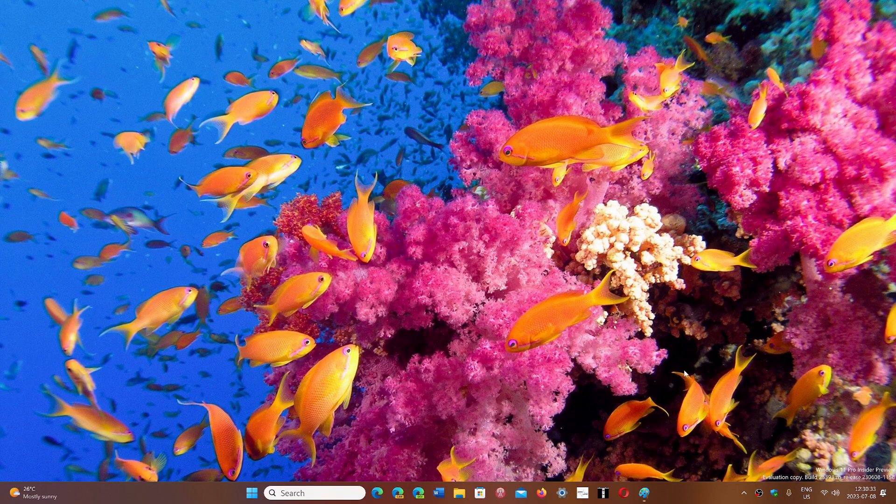
mouse_move(644, 493)
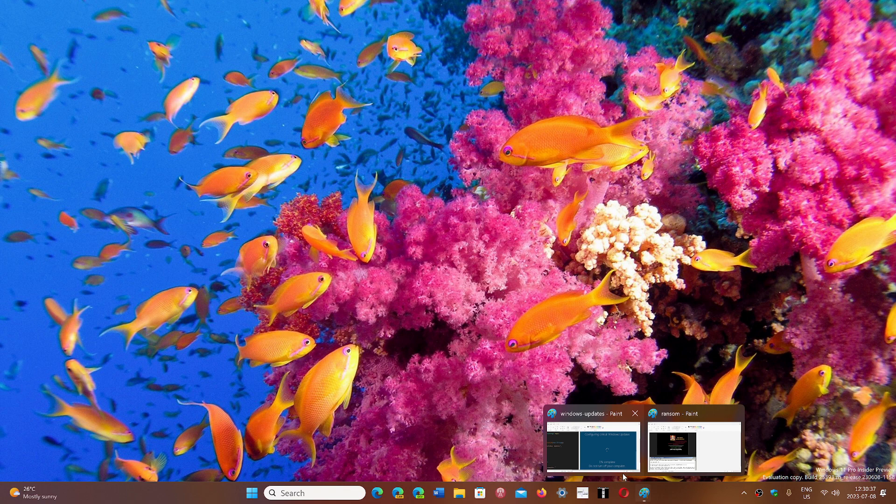
Open the windows-updates screenshot showing '1% complete — Do not turn off your computer'.
left_click(583, 448)
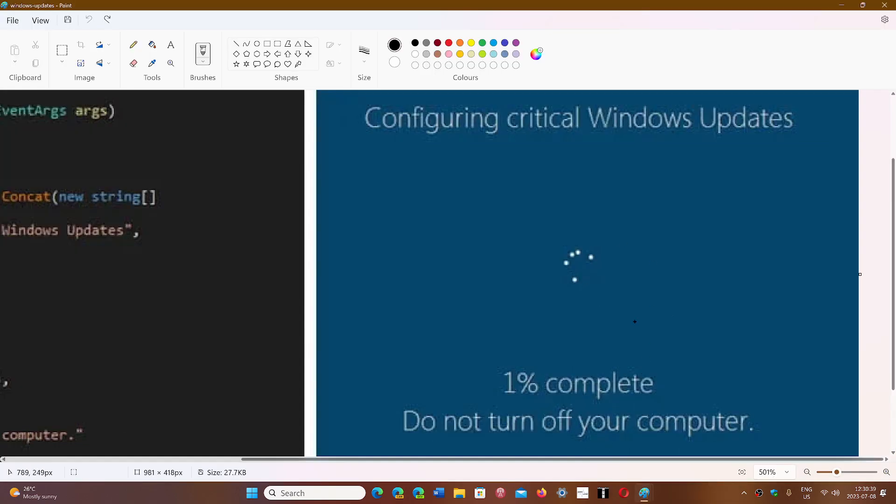
mouse_move(691, 293)
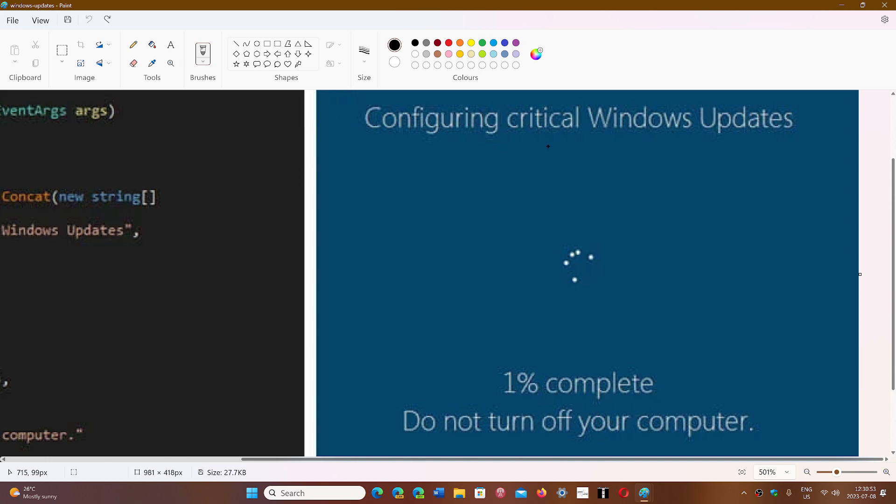
mouse_move(709, 111)
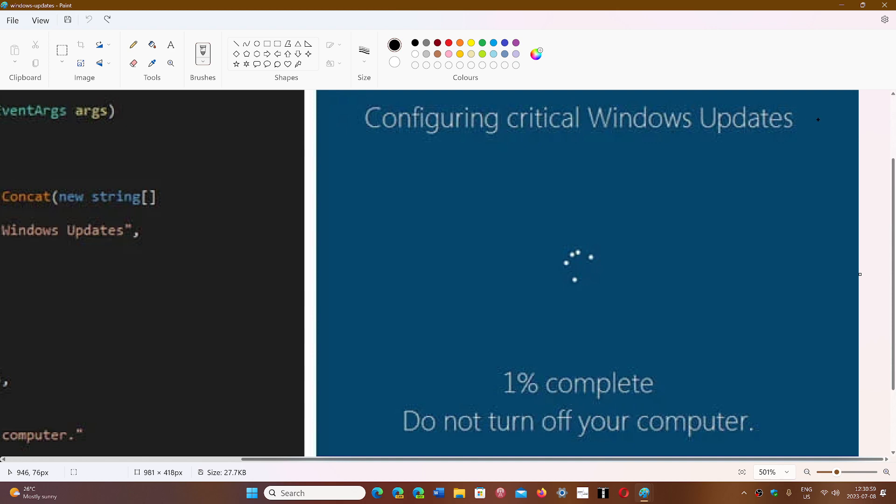
mouse_move(747, 224)
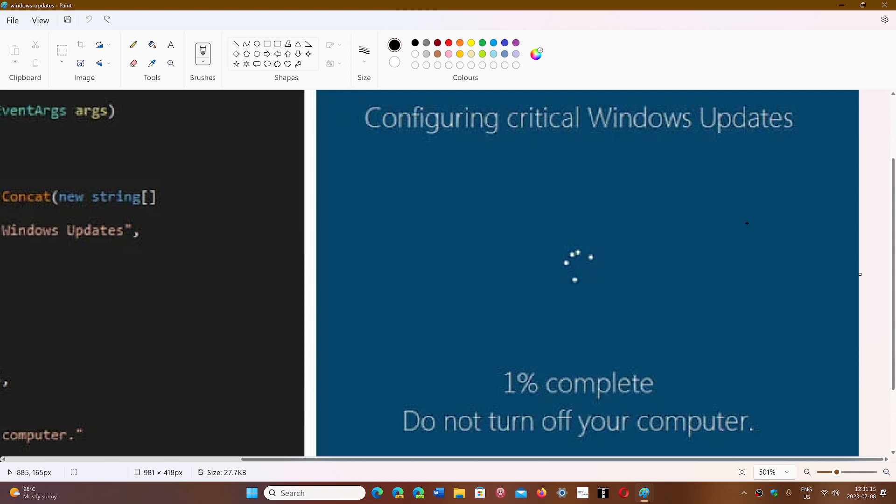
mouse_move(754, 267)
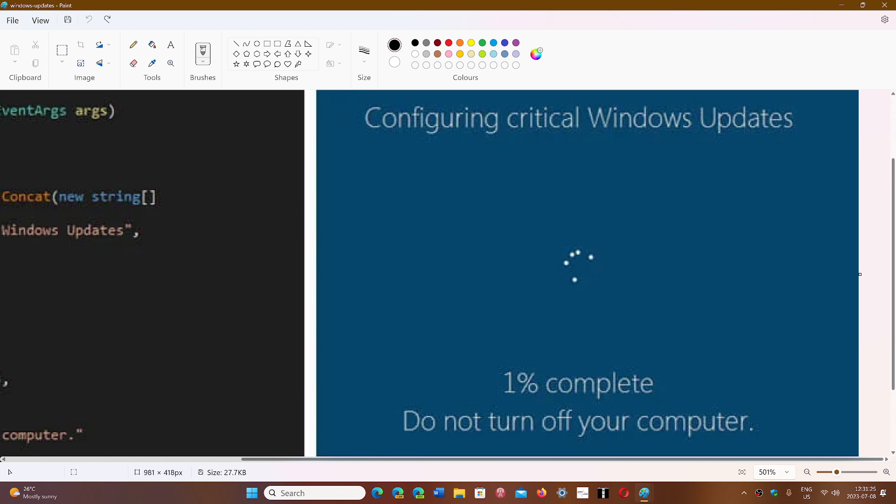
mouse_move(643, 493)
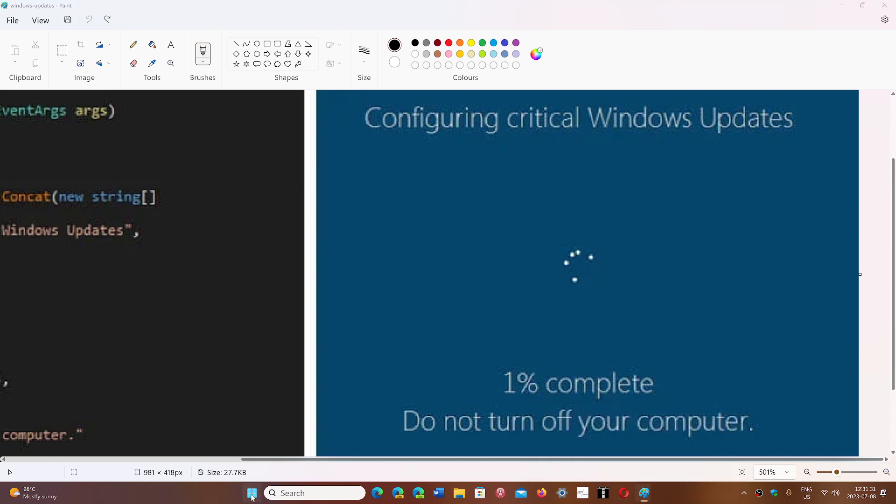
Open the Settings app from Start, then close it.
left_click(251, 492)
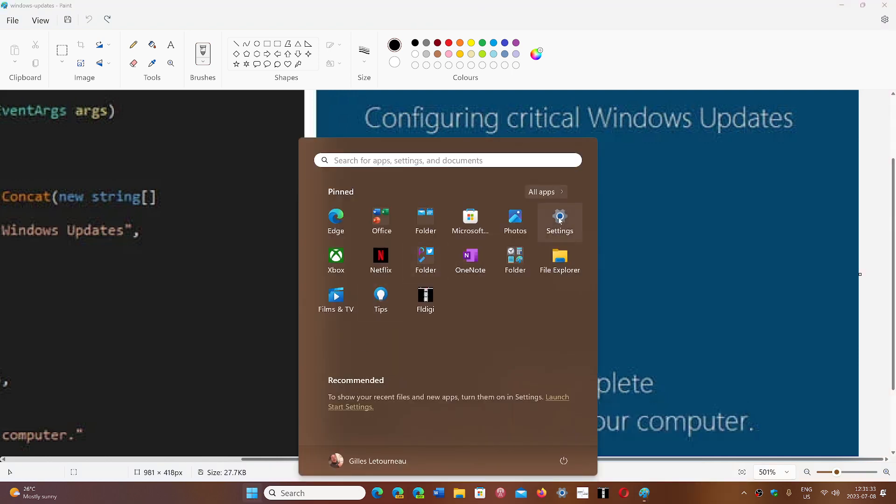
left_click(560, 220)
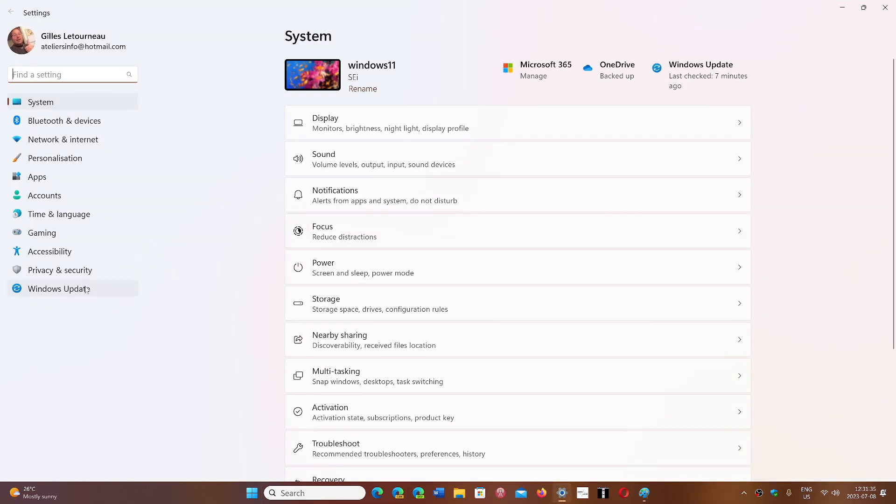
left_click(59, 288)
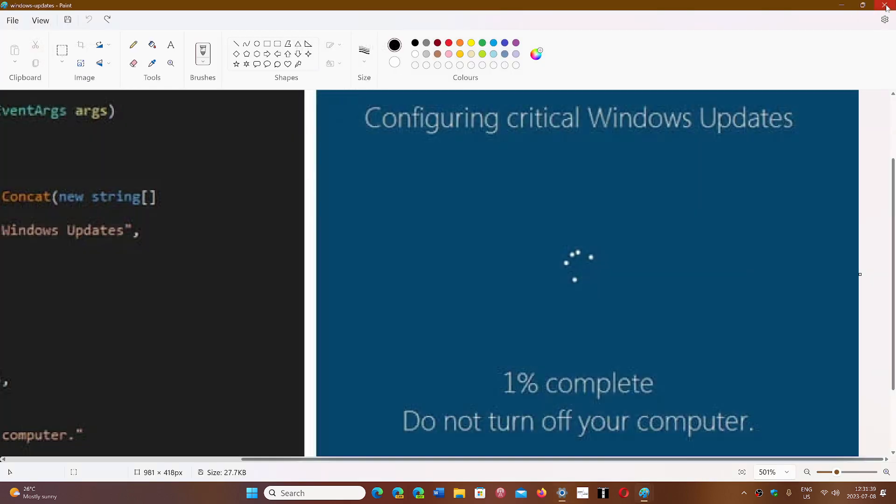
Close the windows-updates image without saving and bring up the ransom image.
left_click(887, 5)
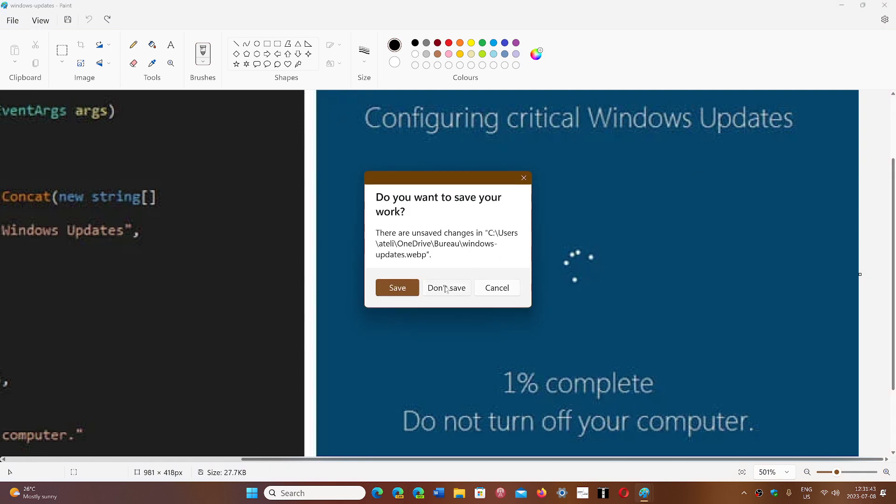
left_click(446, 288)
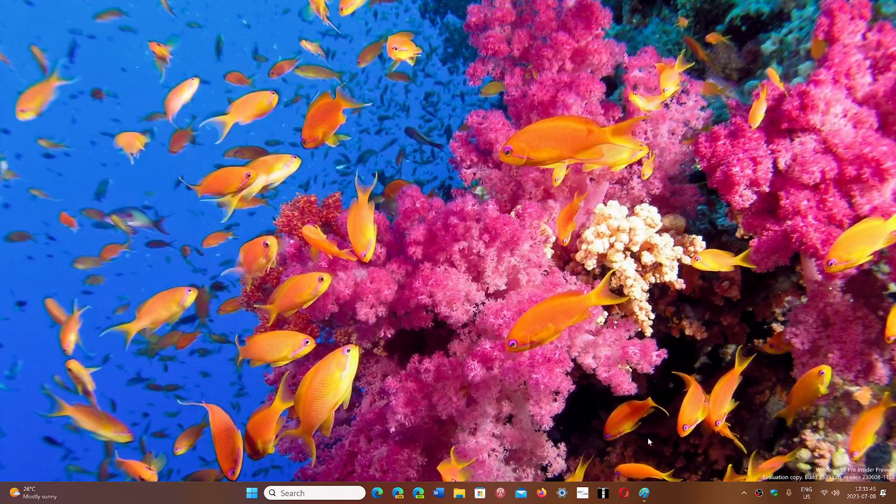
left_click(644, 492)
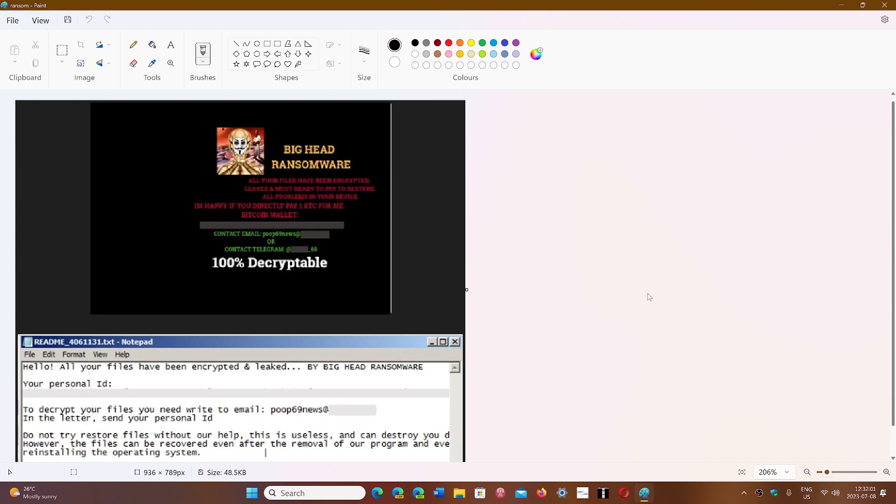
mouse_move(470, 369)
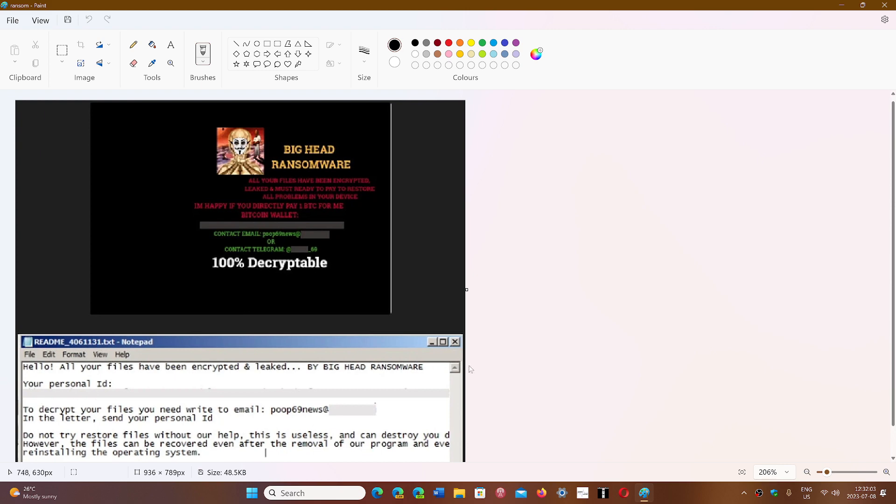
mouse_move(640, 370)
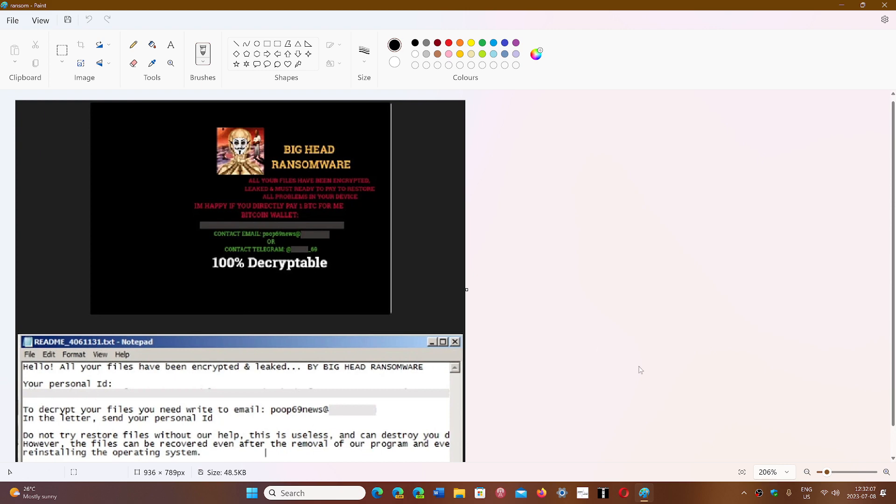
mouse_move(736, 41)
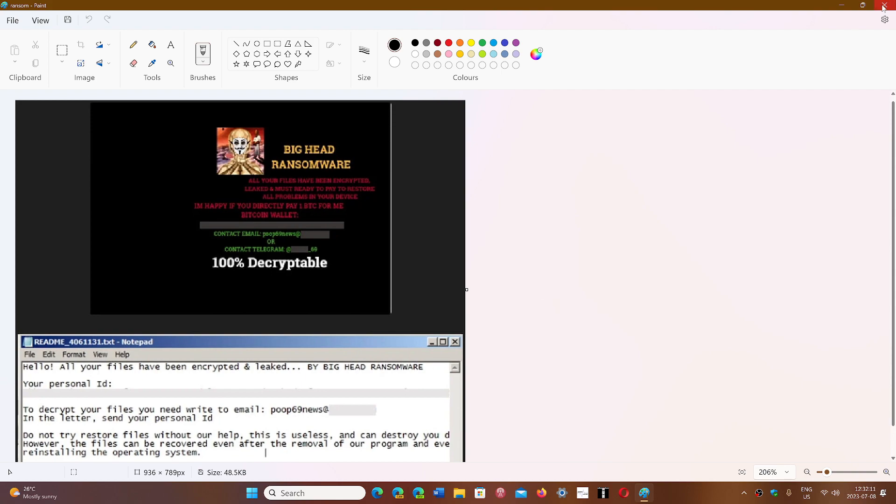
Close the Big Head ransomware note image, leaving the desktop wallpaper visible.
left_click(883, 5)
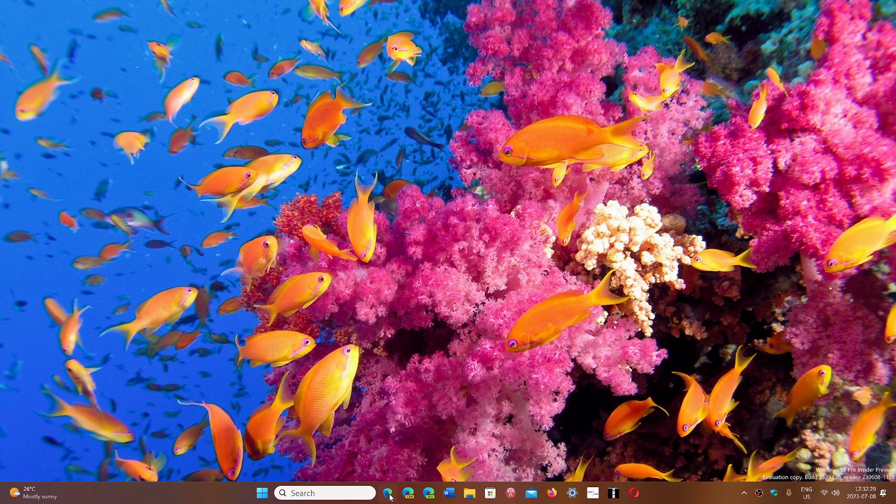
Launch Microsoft Edge from the taskbar, showing the google.ca homepage.
left_click(387, 493)
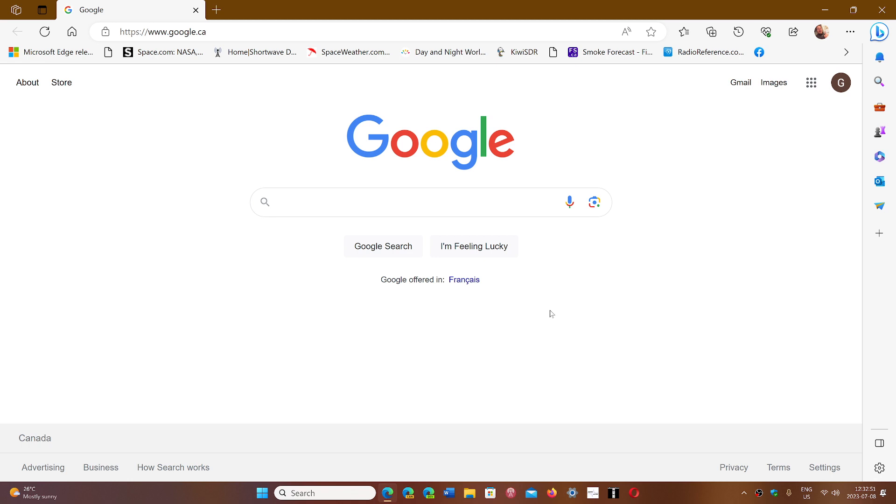
left_click(399, 202)
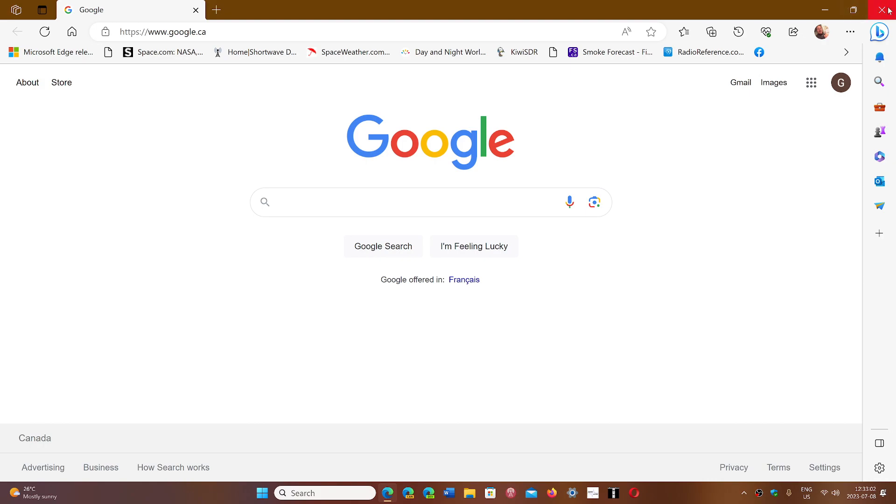
Close the Microsoft Edge window, leaving an empty desktop.
left_click(888, 10)
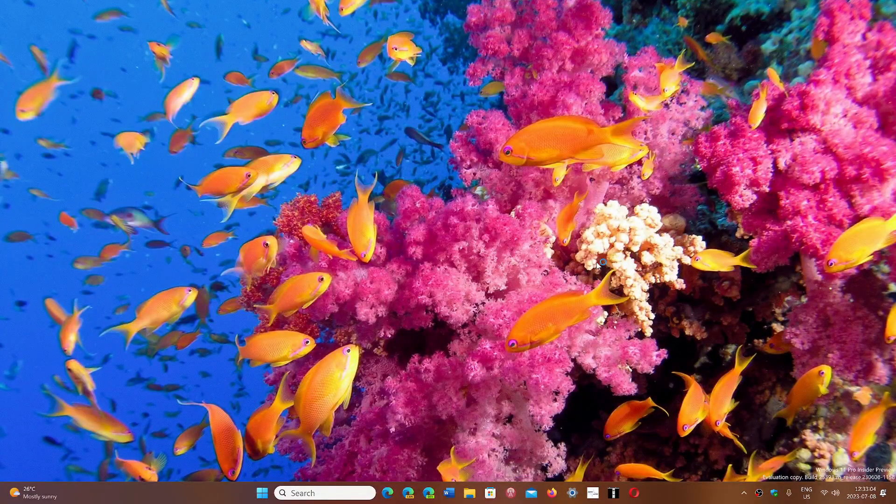